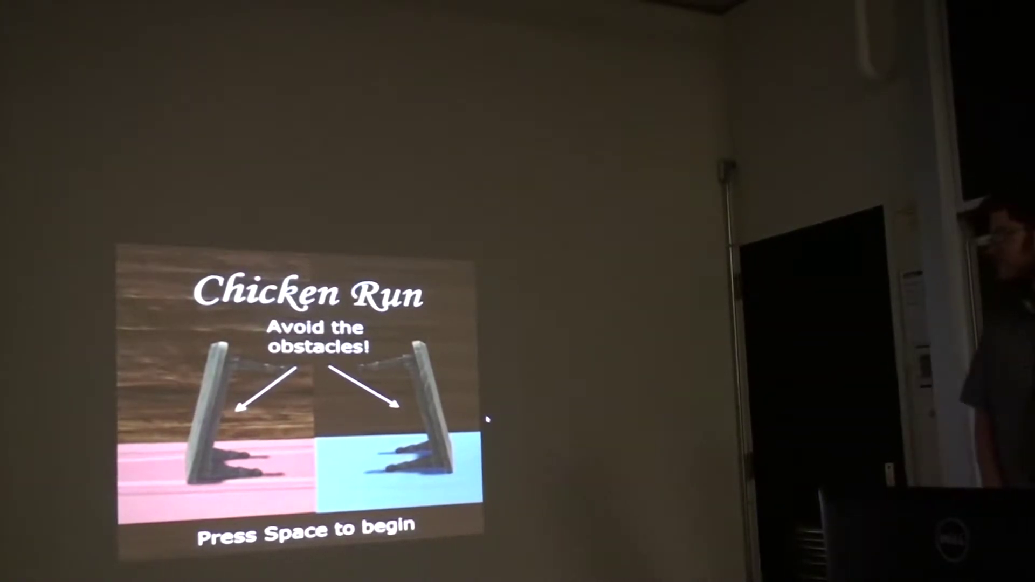
key(space)
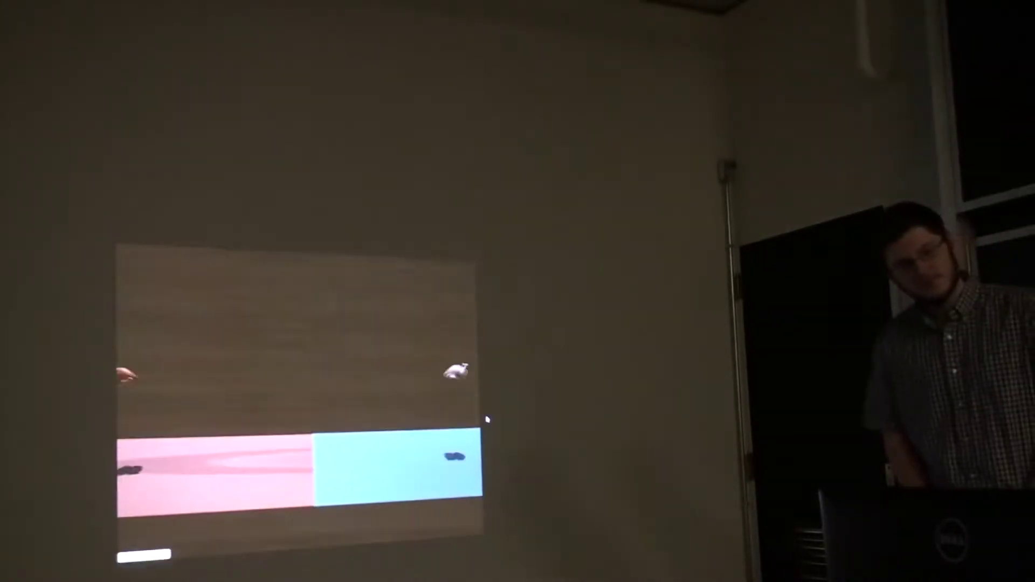